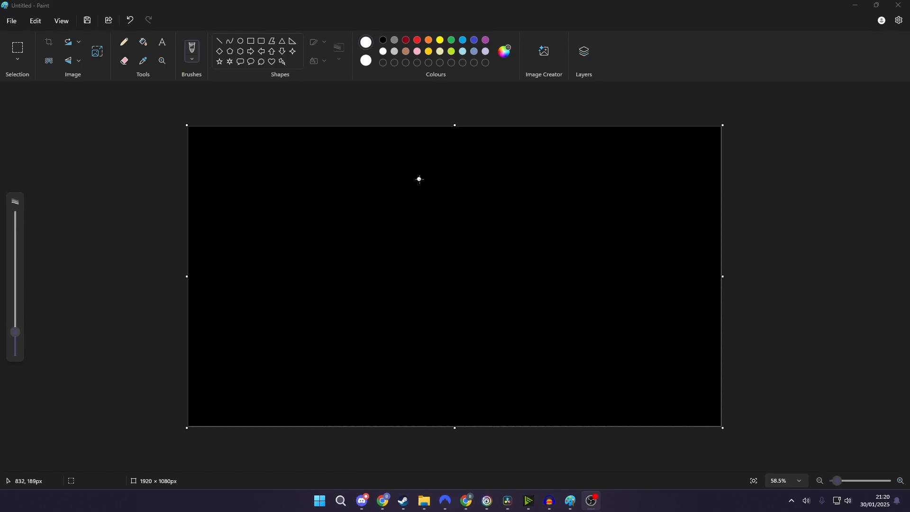
mouse_move(262, 184)
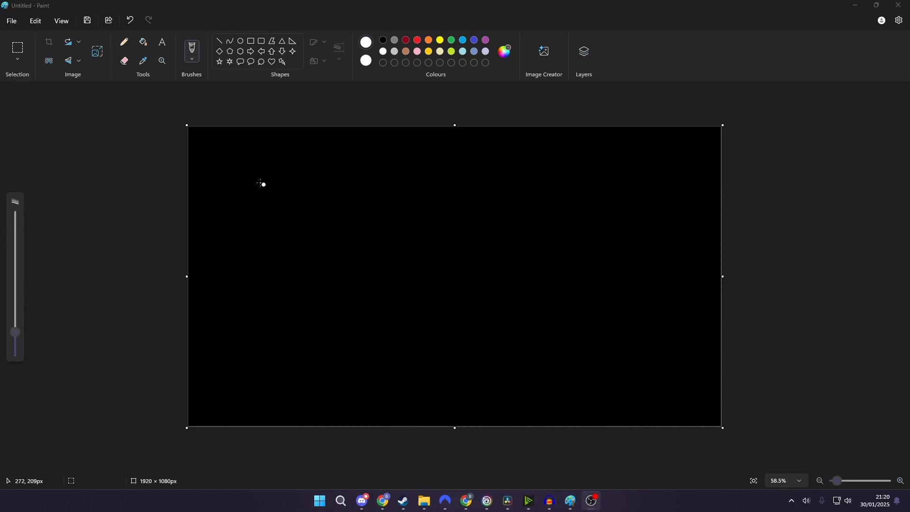
Step: Draw a W at the top left with a line leading right to the letters SK
drag(235, 172, 268, 174)
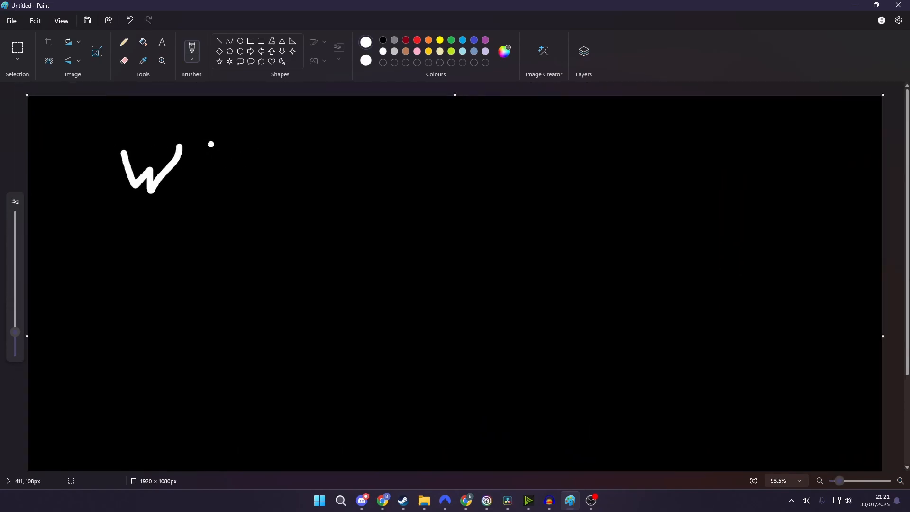
mouse_move(211, 144)
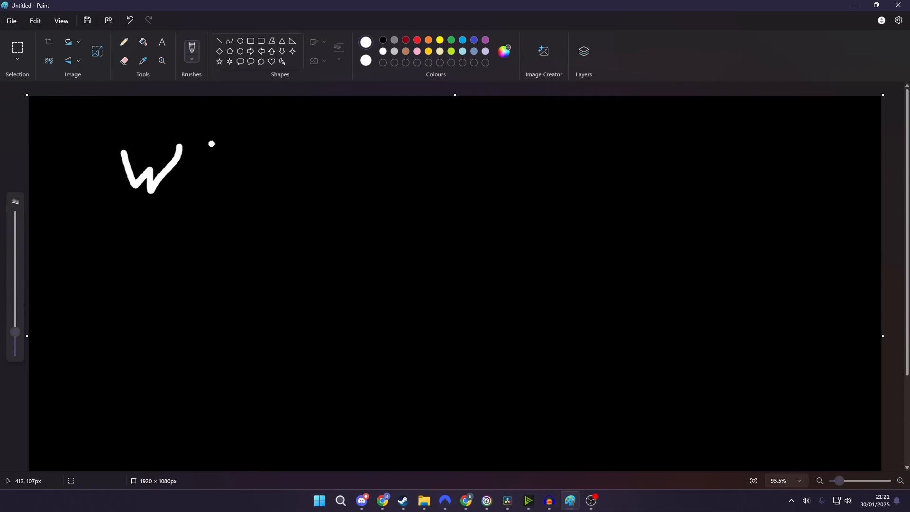
mouse_move(207, 173)
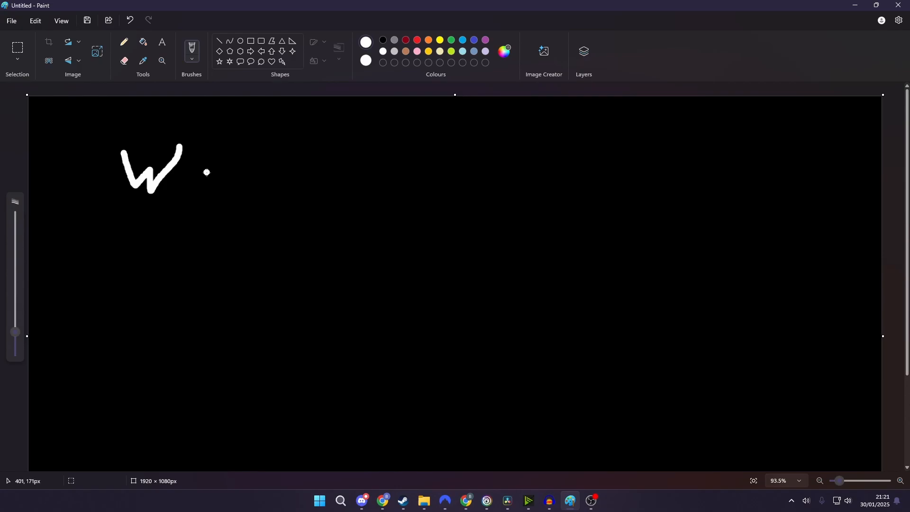
mouse_move(195, 208)
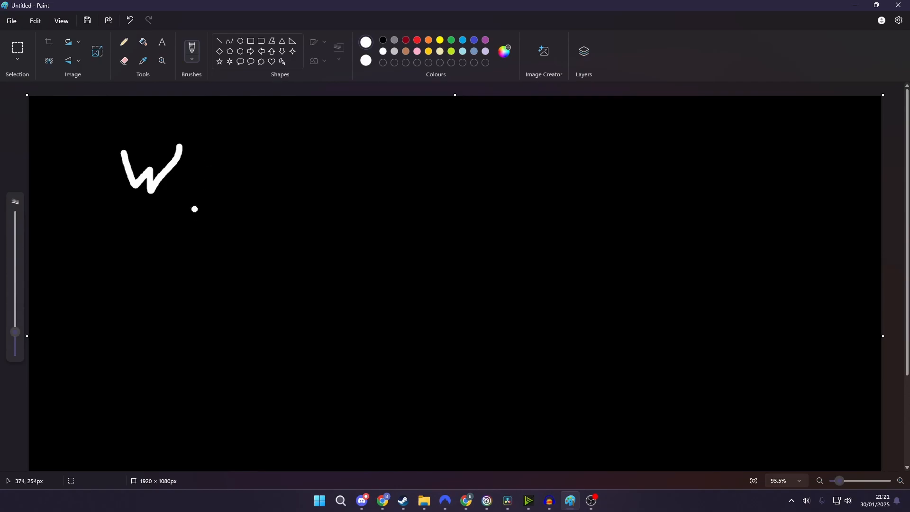
drag(180, 185, 240, 185)
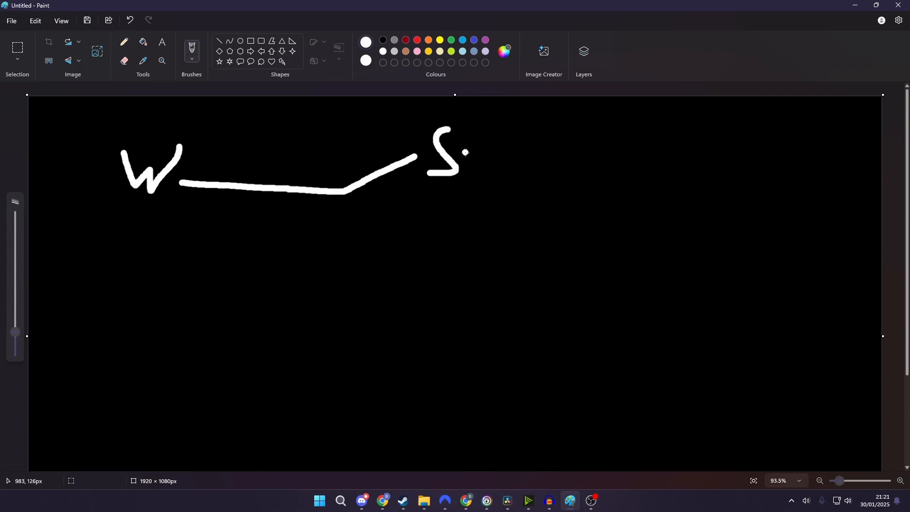
drag(459, 148, 479, 186)
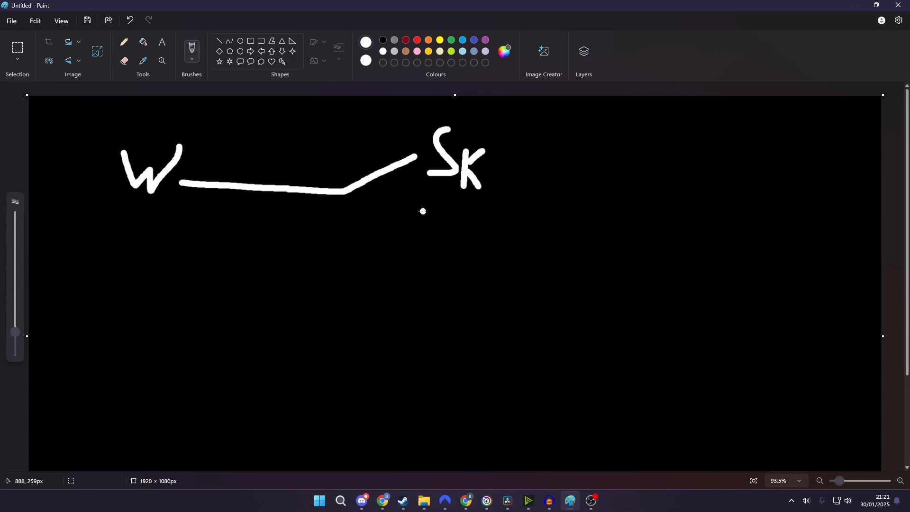
mouse_move(376, 123)
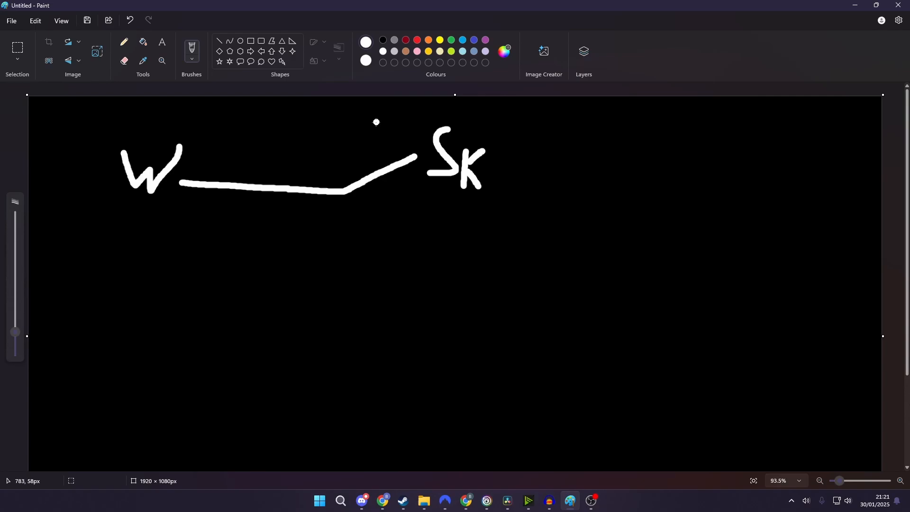
Step: Switch to red and cross out the W-to-SK line with an X
click(366, 61)
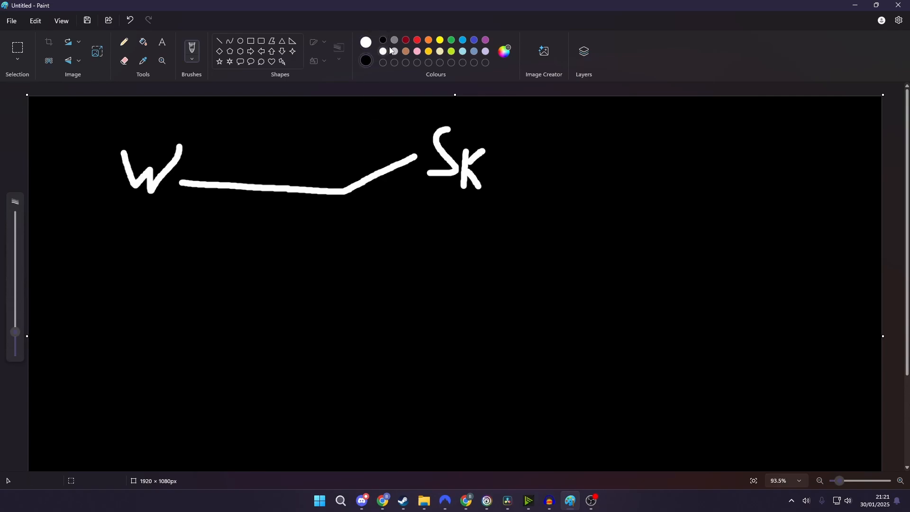
click(365, 60)
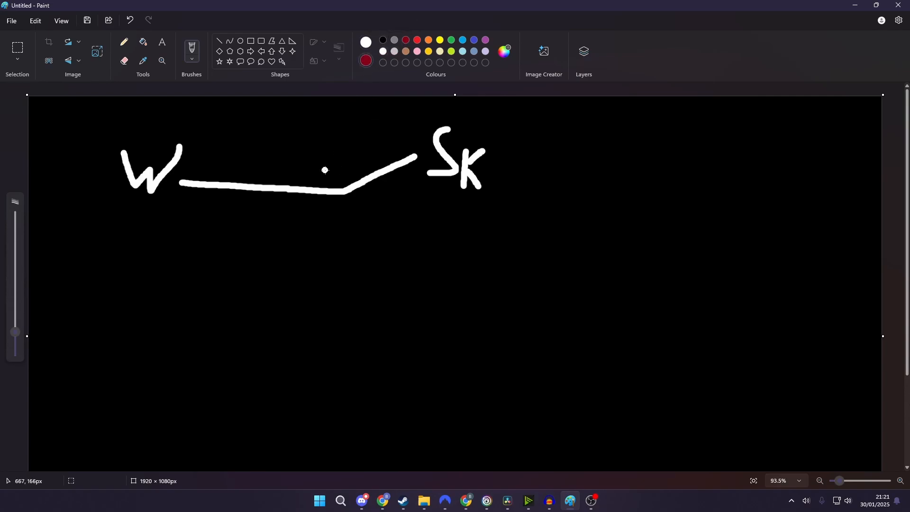
mouse_move(325, 157)
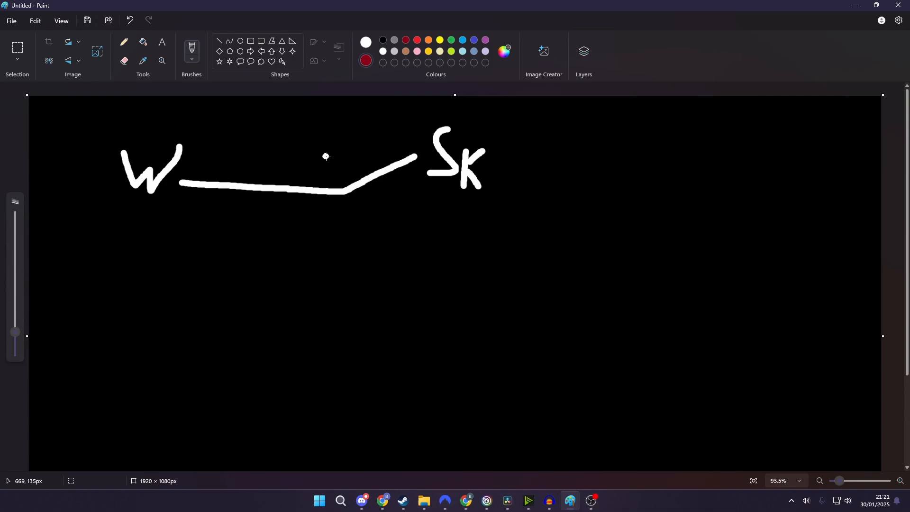
mouse_move(301, 169)
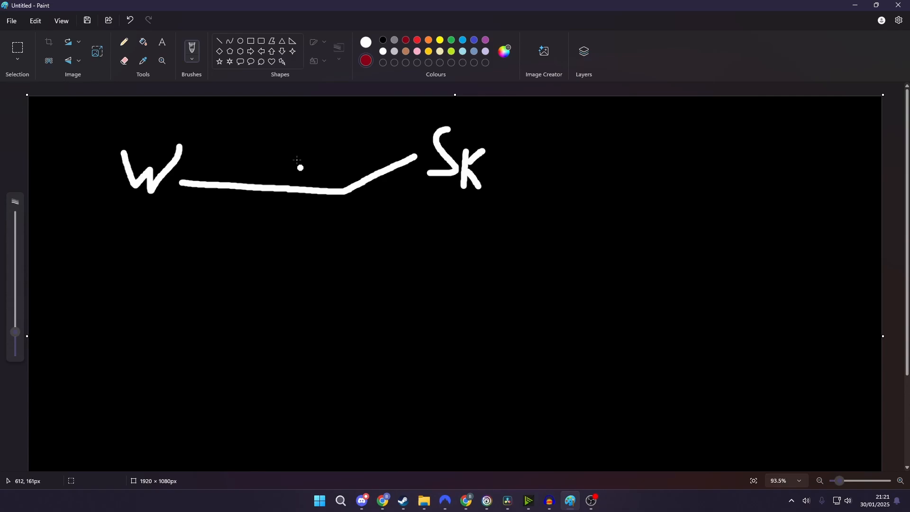
drag(313, 162, 363, 225)
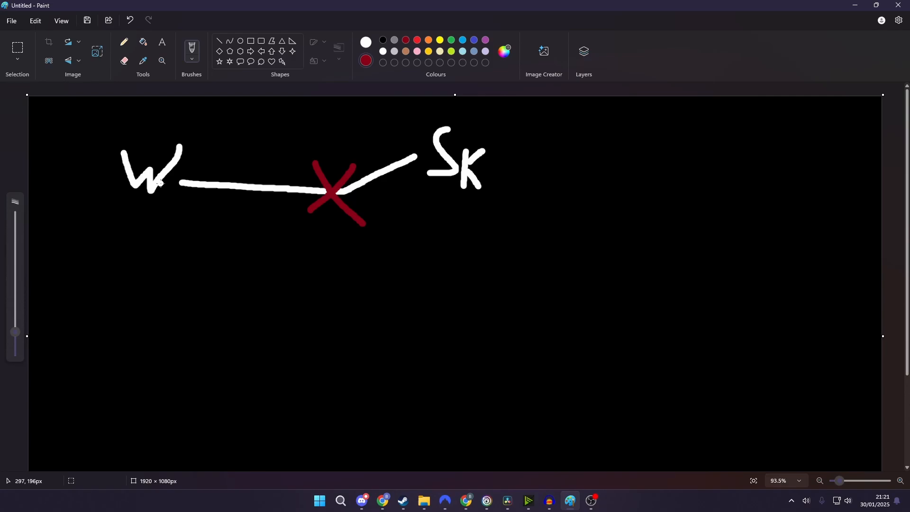
Step: Draw a curved arrow from W down to an F, with a dash box to its right
drag(161, 183, 392, 301)
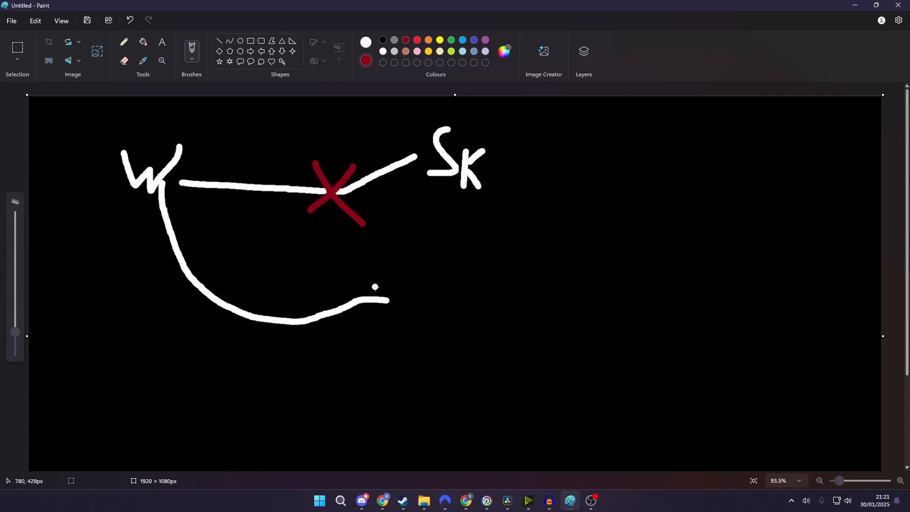
mouse_move(414, 290)
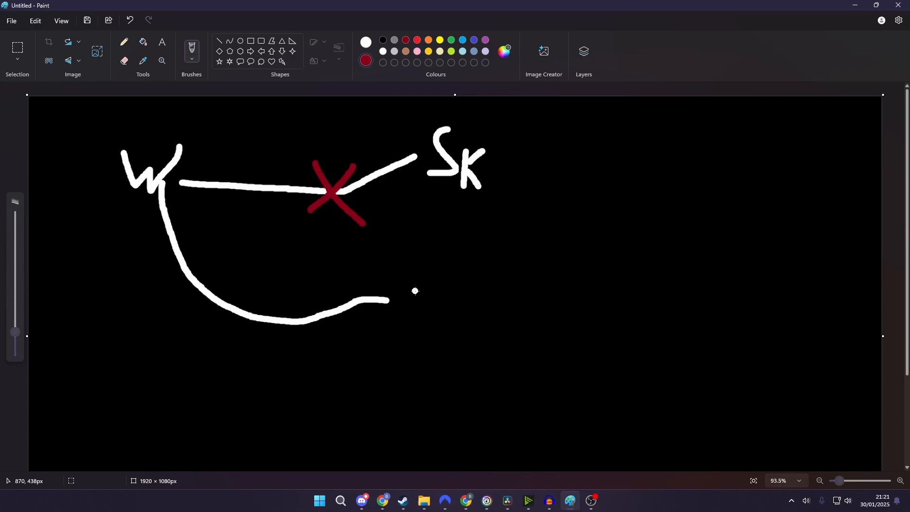
mouse_move(417, 304)
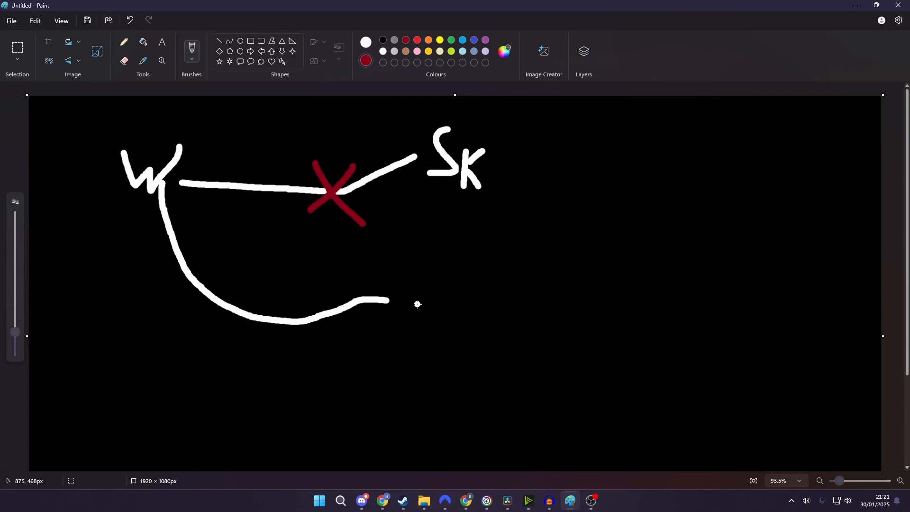
drag(389, 300, 381, 322)
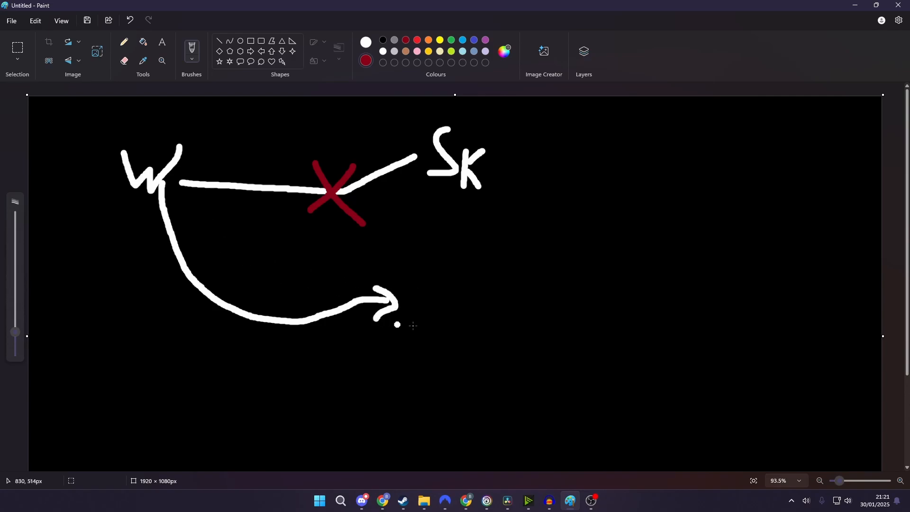
drag(432, 287, 429, 314)
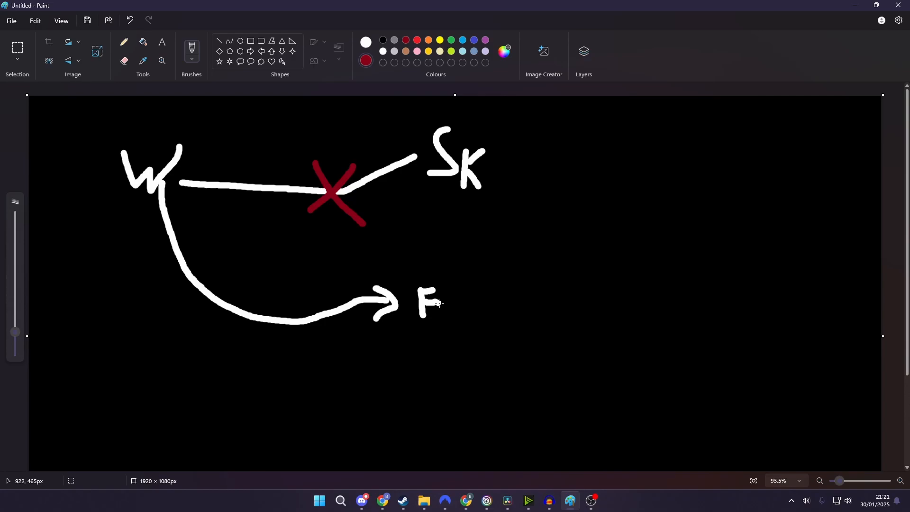
mouse_move(486, 304)
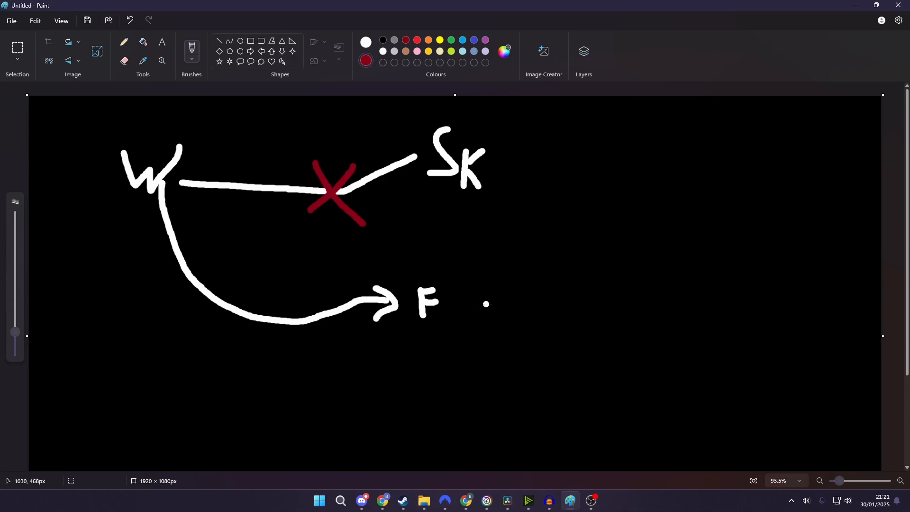
drag(476, 303, 601, 314)
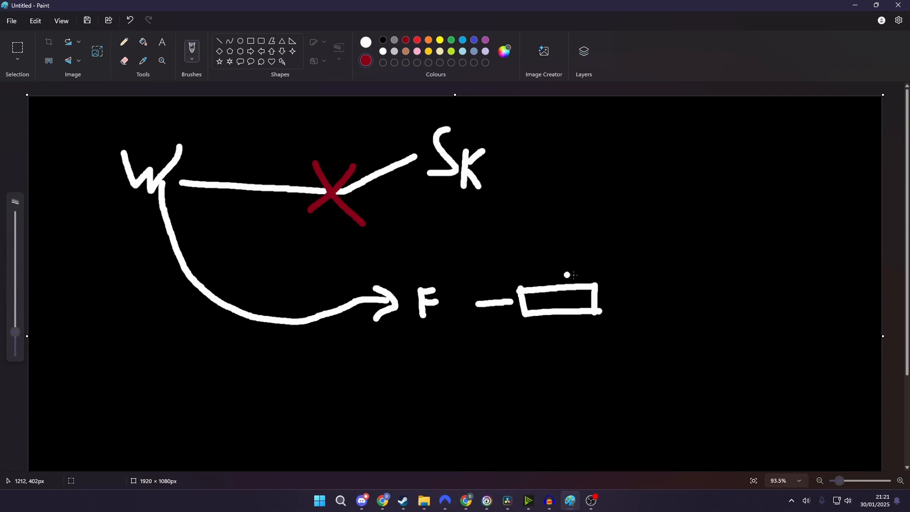
mouse_move(232, 220)
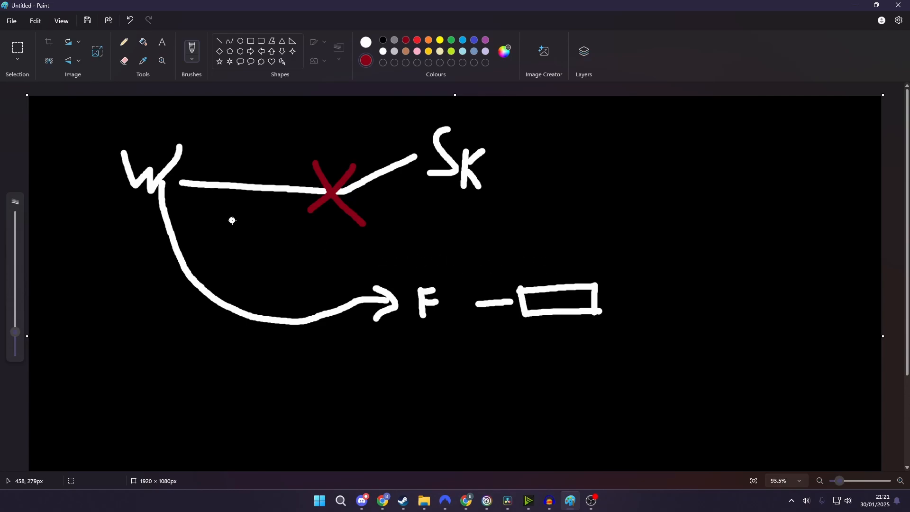
mouse_move(208, 149)
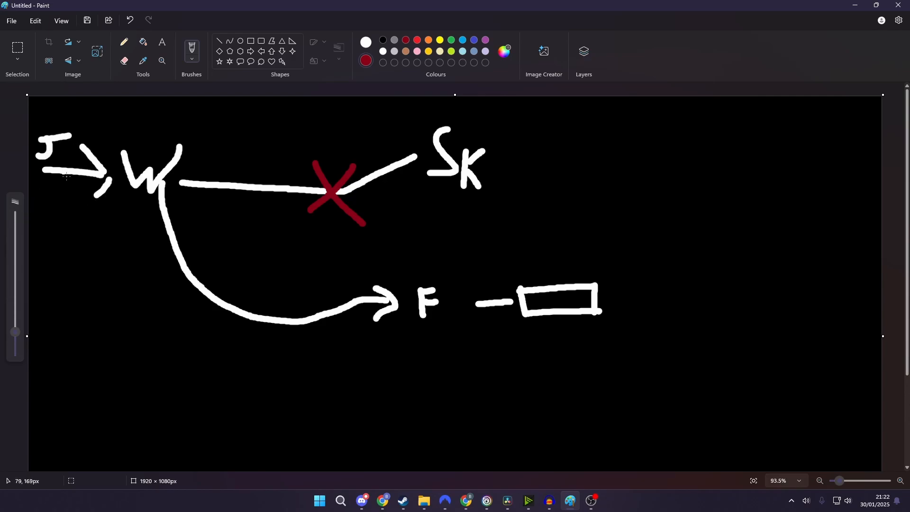
mouse_move(244, 173)
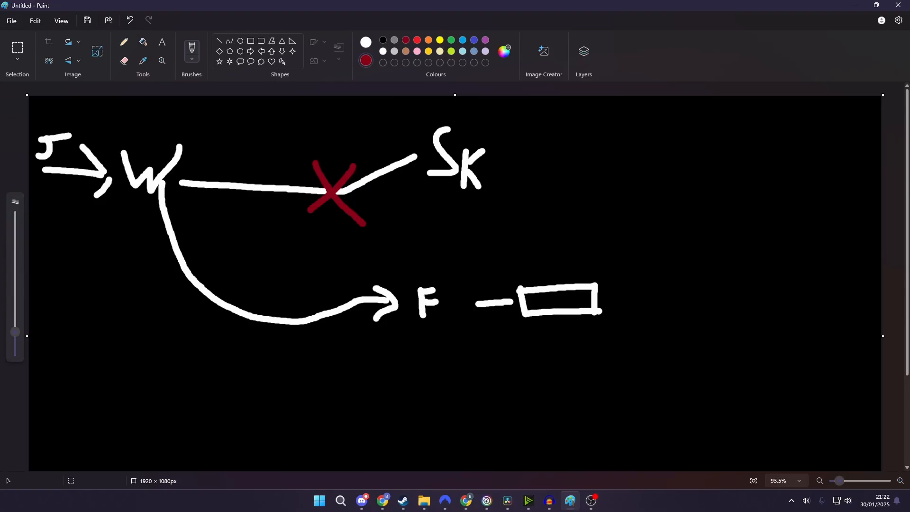
Step: Start an activeword function in main.js with an if on activeWords.length
click(424, 500)
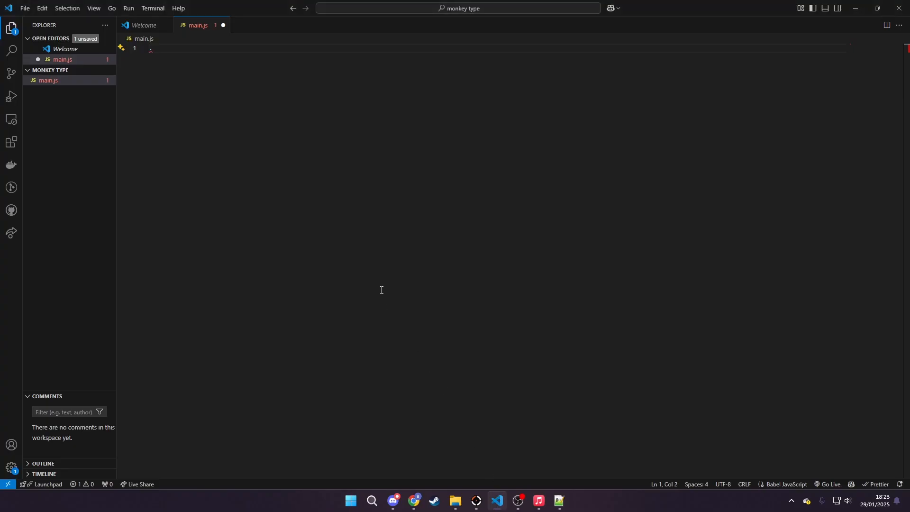
text(fa)
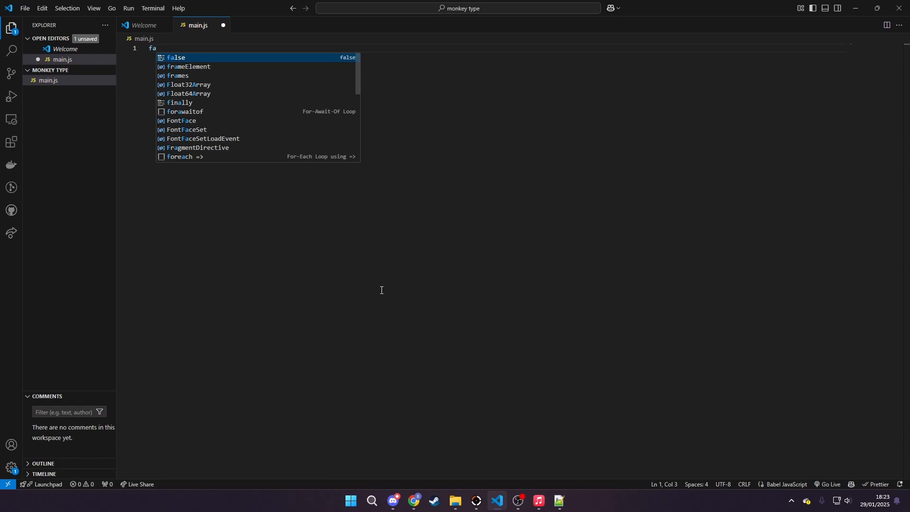
text(unction activewordlog () {)
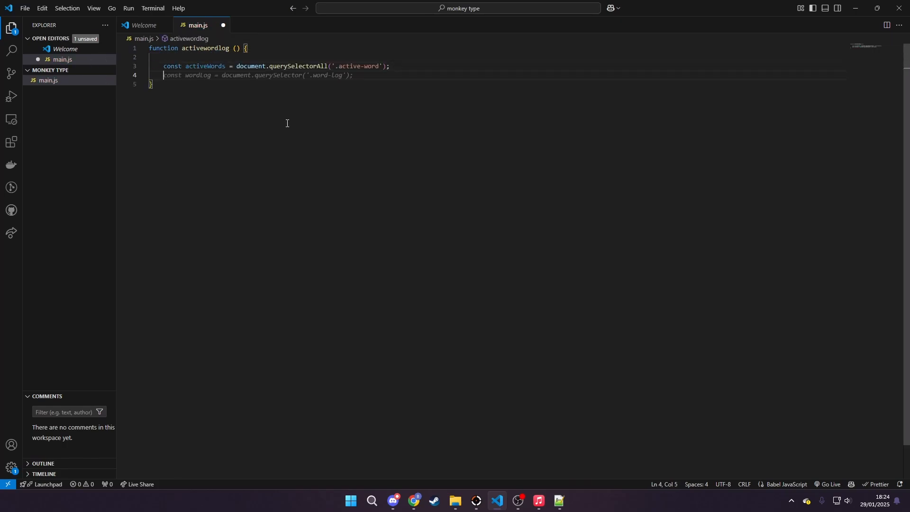
text(if (activeWords.length))
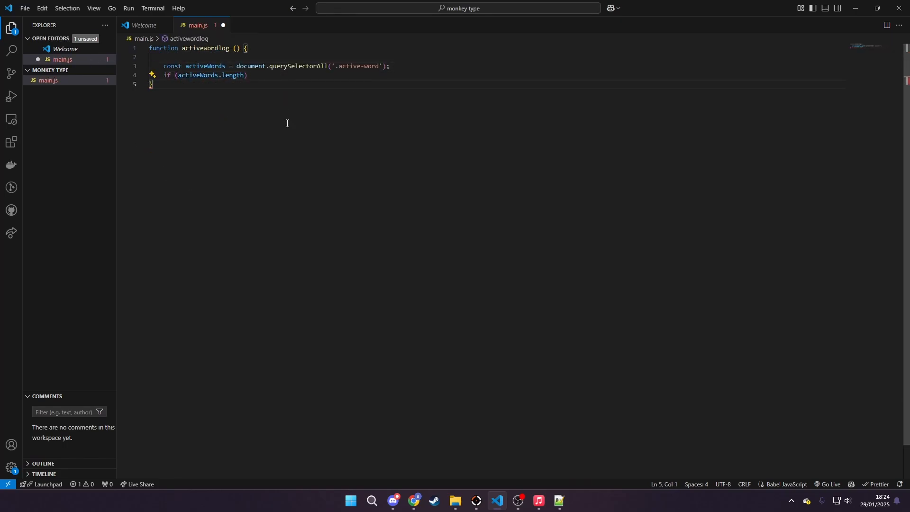
Step: Log 'Active words found:' with the count, or 'no words dumby :(' when none exist
text(console.log('Active words found:', activeWords.length);)
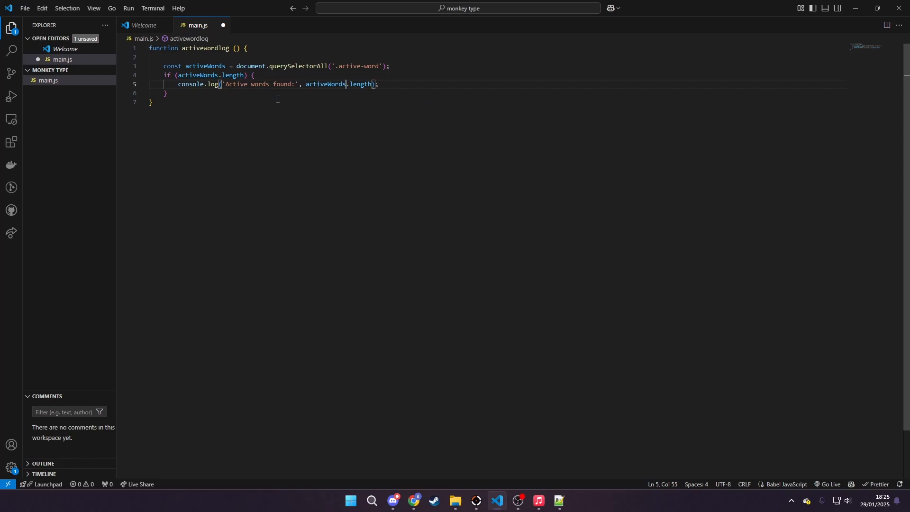
text(no words dumby :(');)
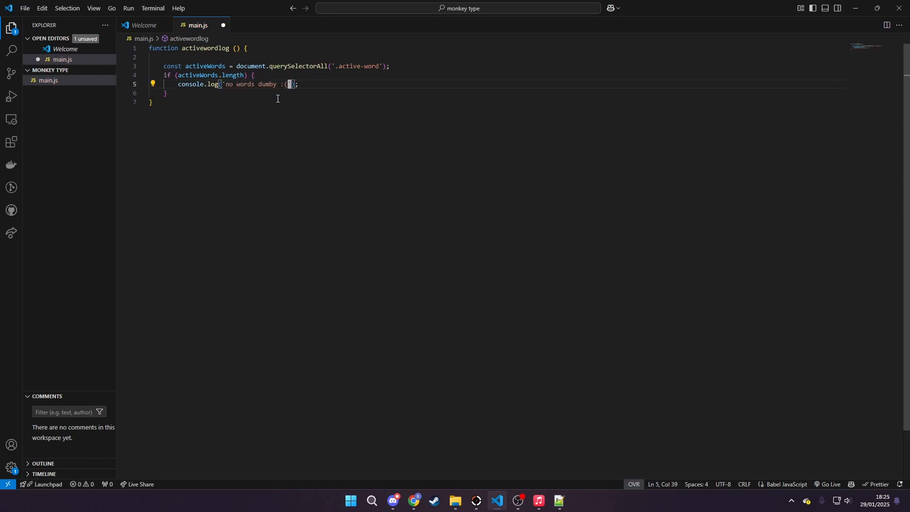
text(activeword)
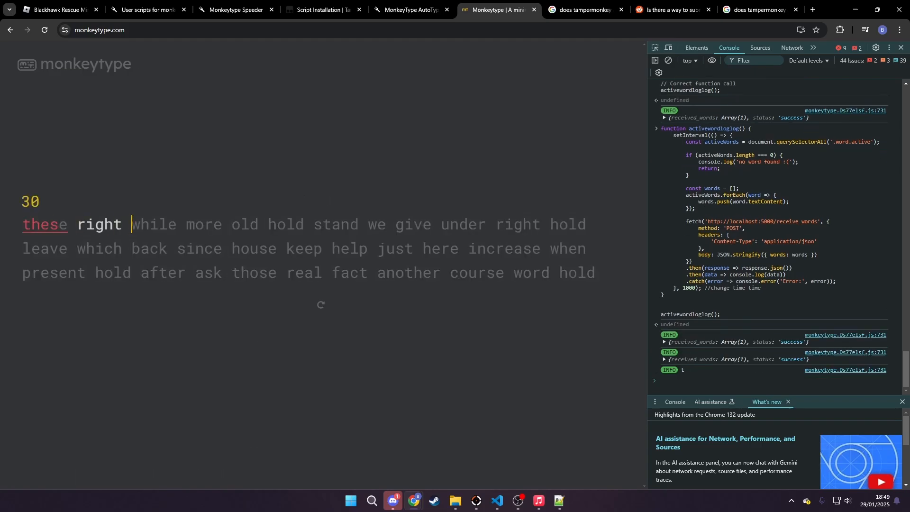
Step: Let the script type the test words (while more, old hold … those real, fact) through to the 67 wpm result
text(while more)
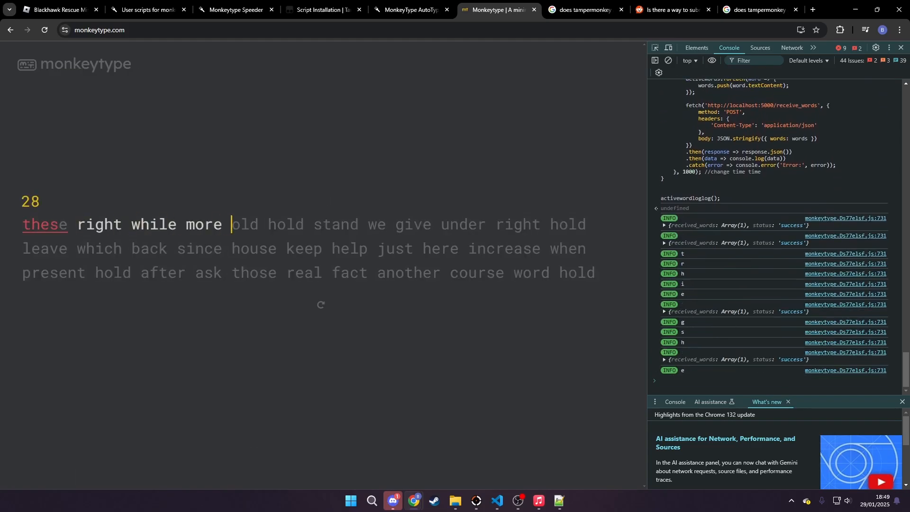
text(old hold)
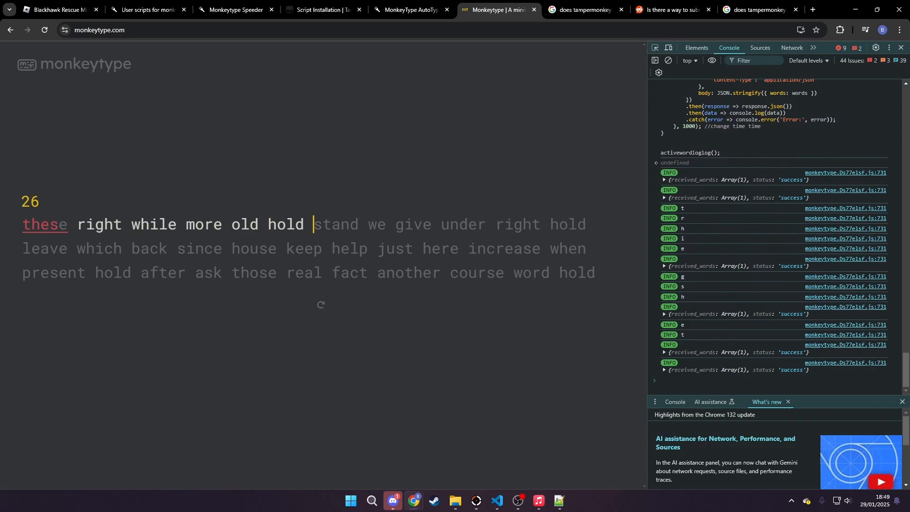
text(stand we give under right hold)
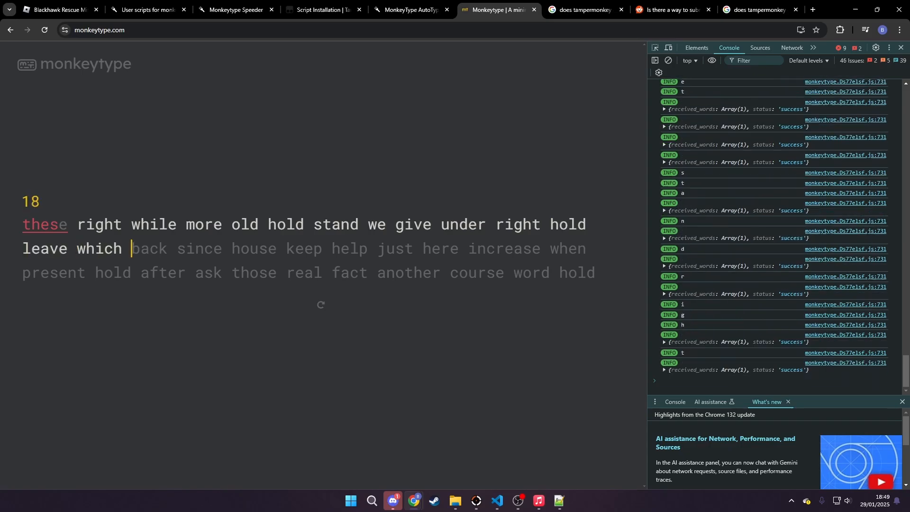
text(back since)
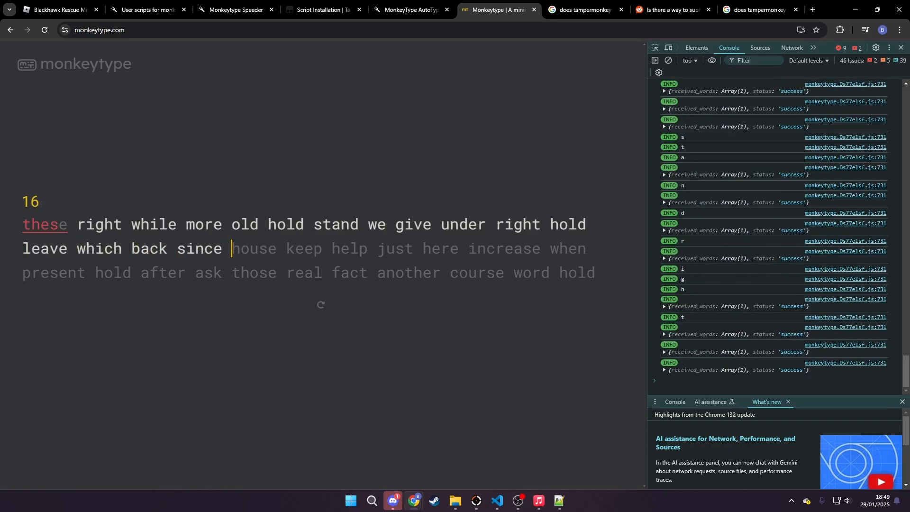
text(house keep)
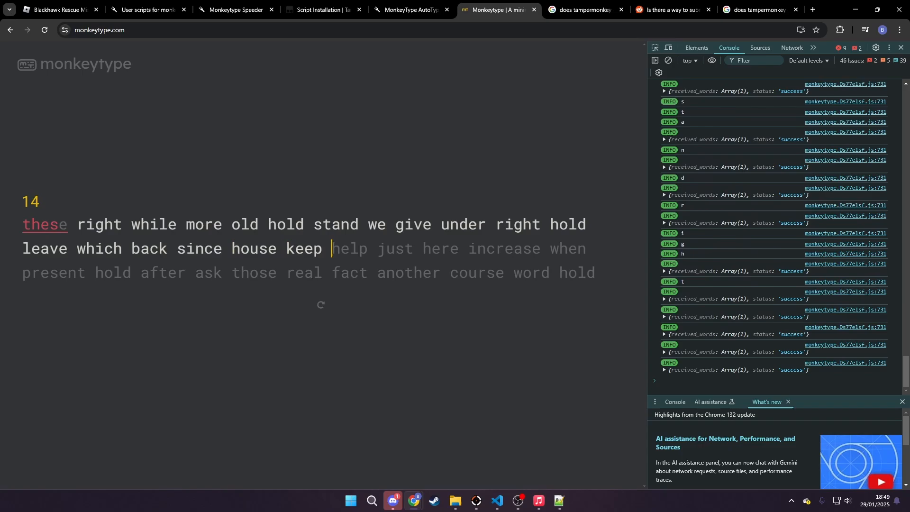
text(help just)
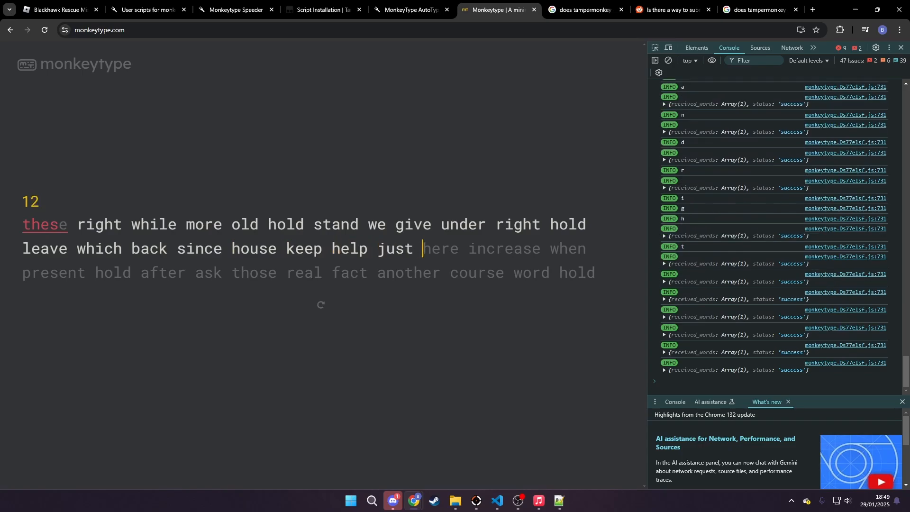
text(here increase when)
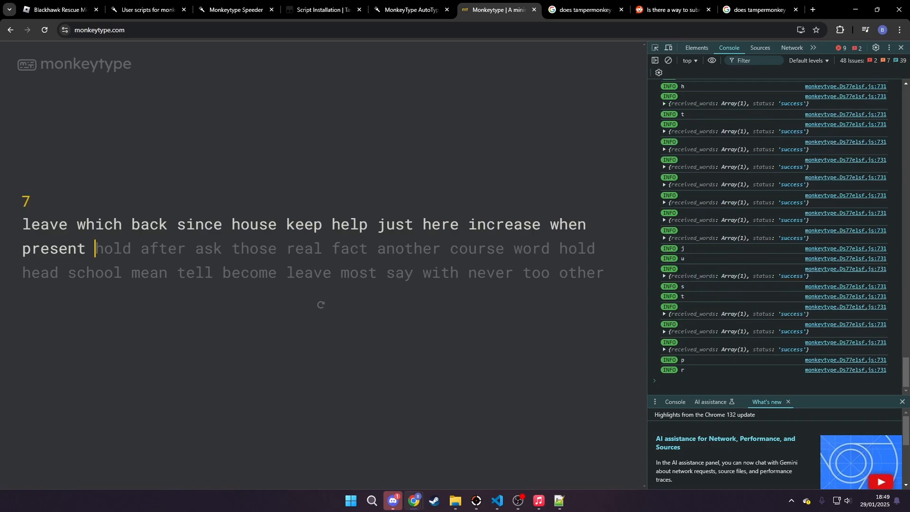
text(hold after ask)
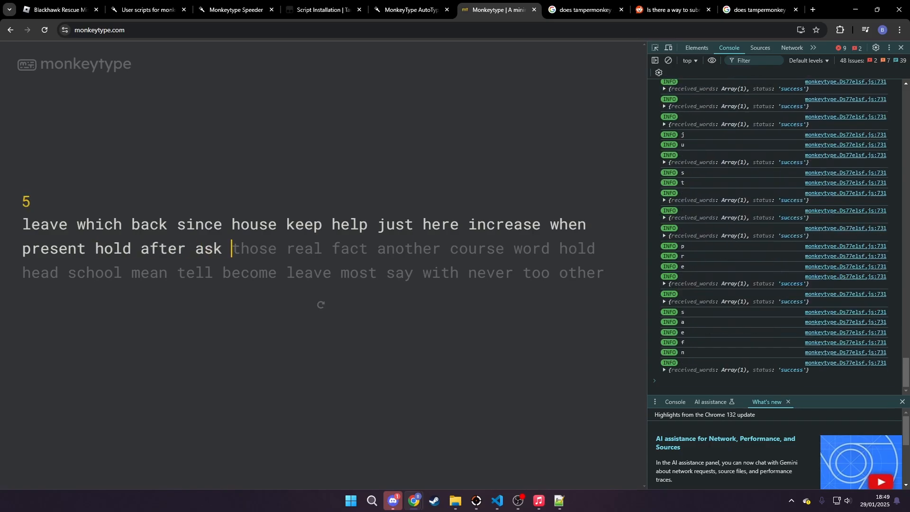
text(those real)
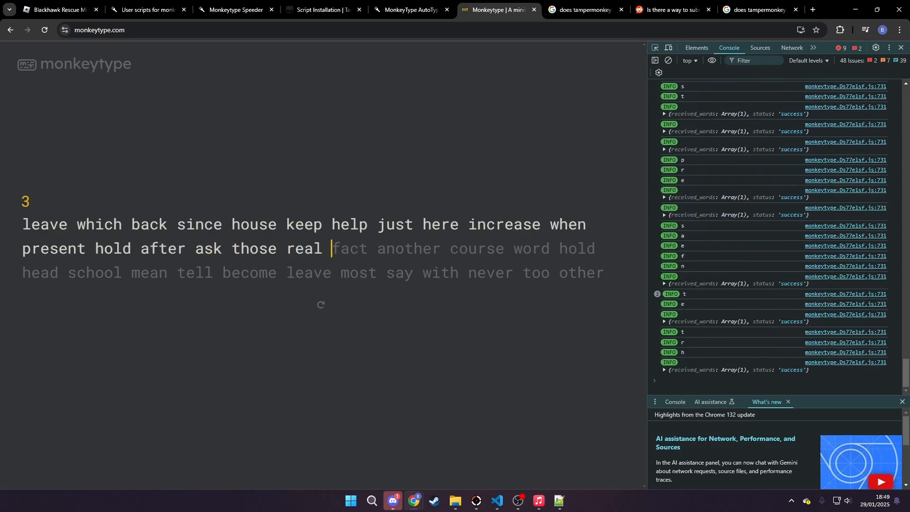
text(fact)
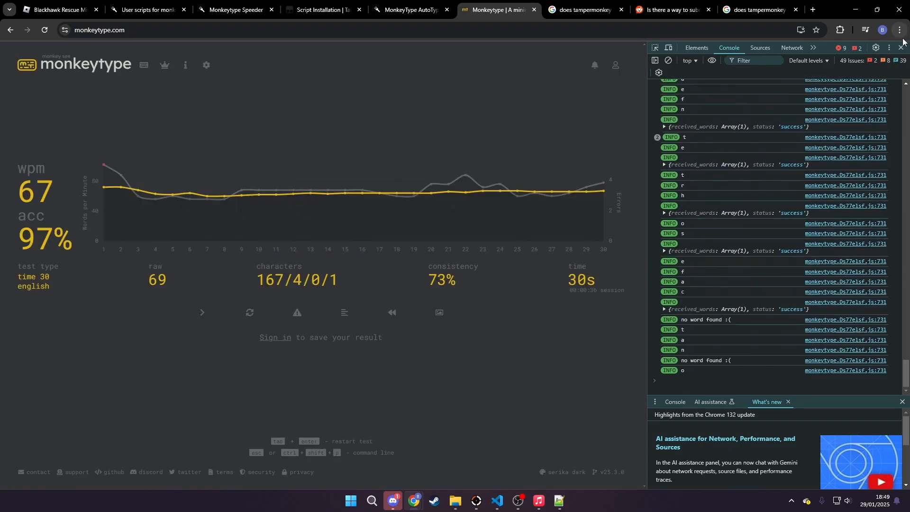
scroll(down, 3)
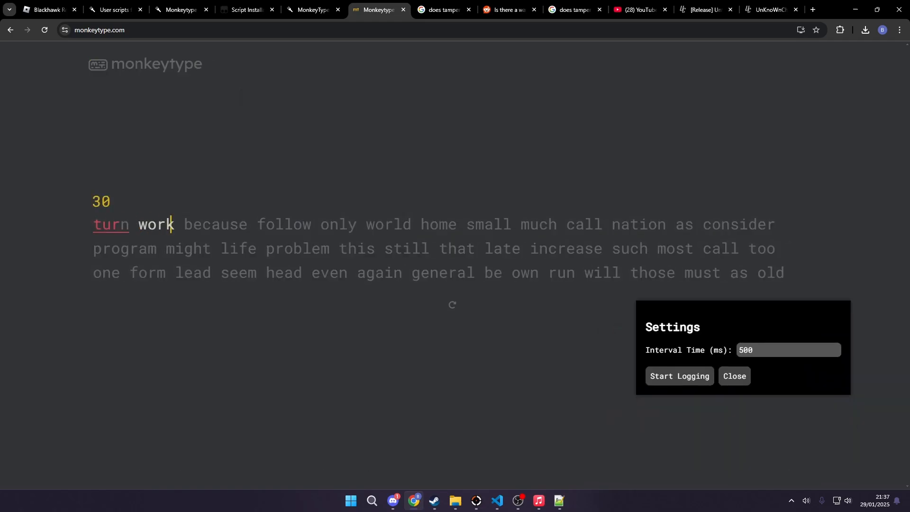
Step: Let the auto-typer enter the words at 500 ms (because follow only … general be own) through two lines
text(because follow only)
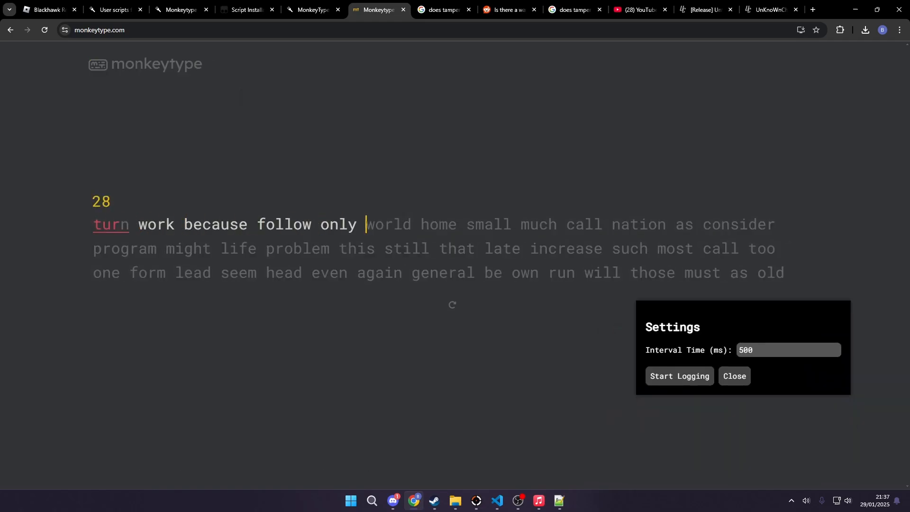
text(world home small much call nation as consider)
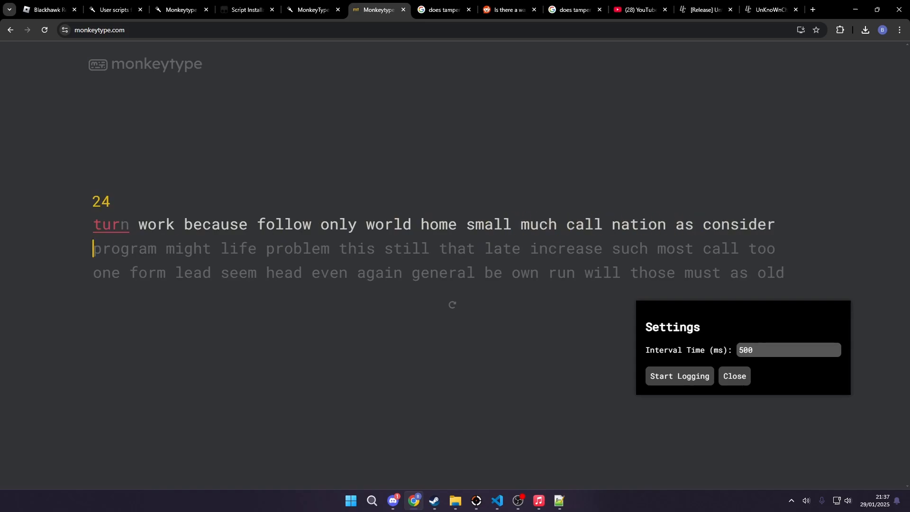
text(program might life problem this still that late increase such most call too)
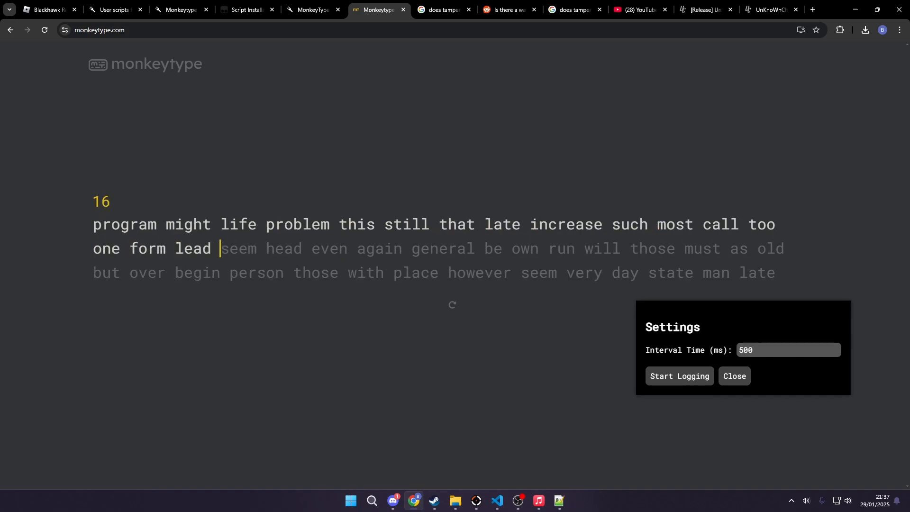
text(seem head even agai)
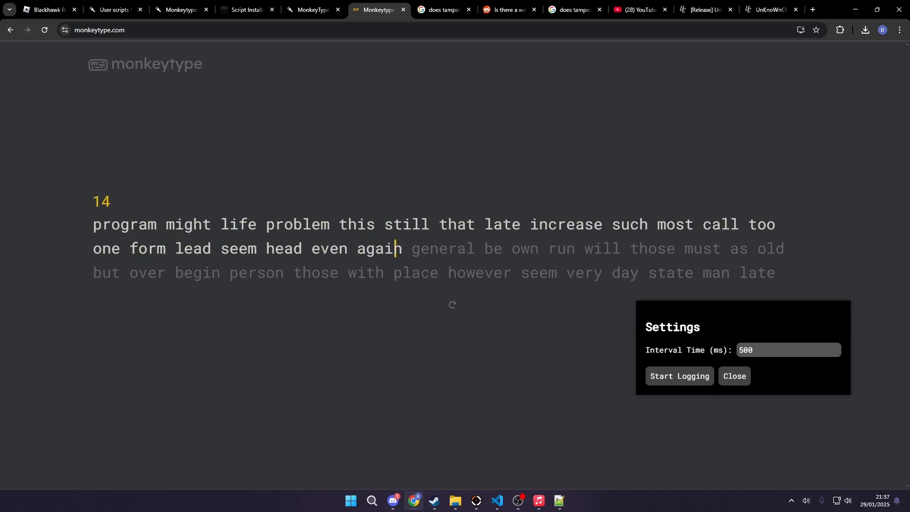
text(general be own)
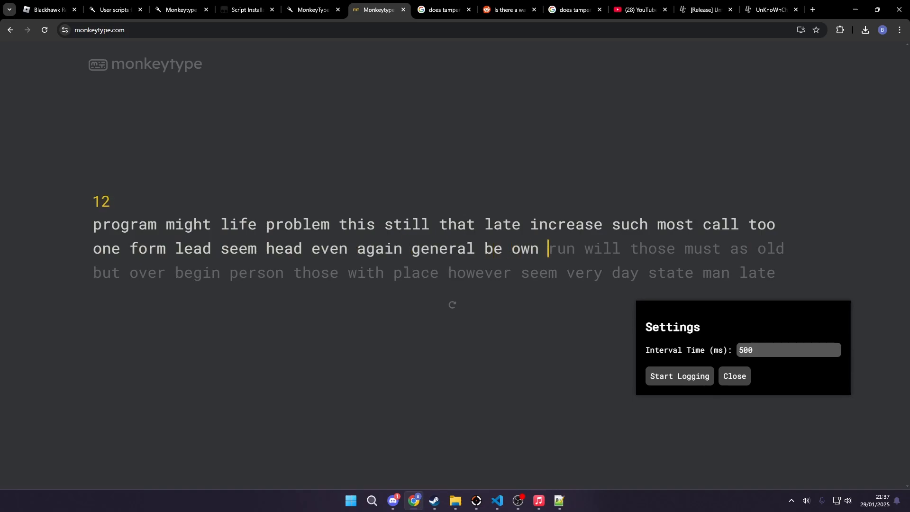